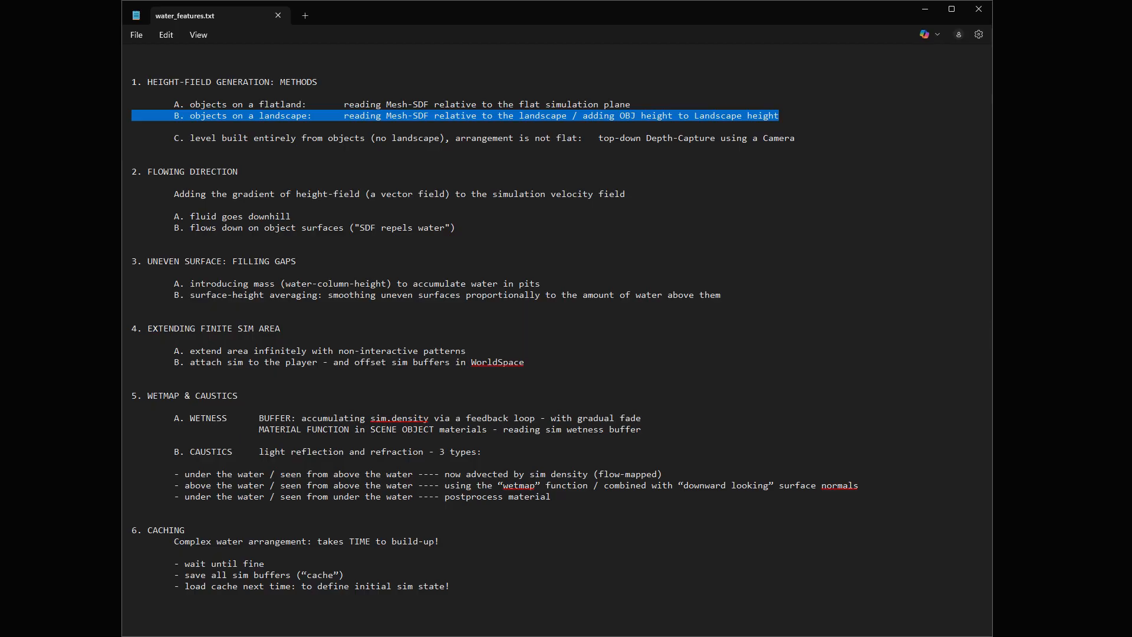
# - Highlight item C about levels built from objects, then the 2. FLOWING DIRECTION heading
pyautogui.click(721, 623)
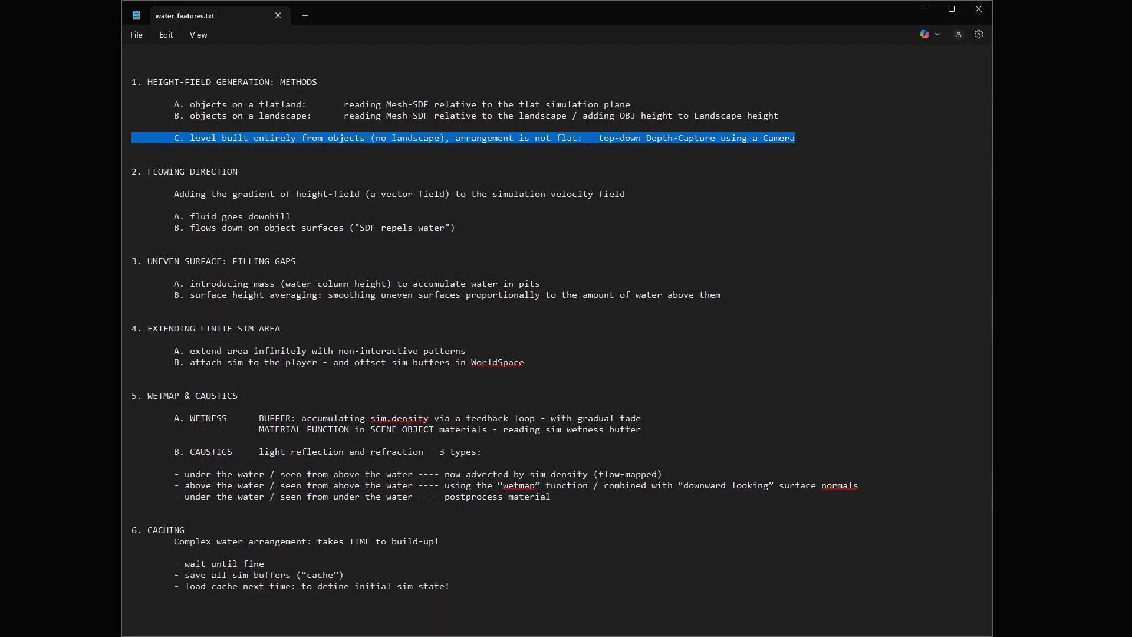
pyautogui.click(794, 138)
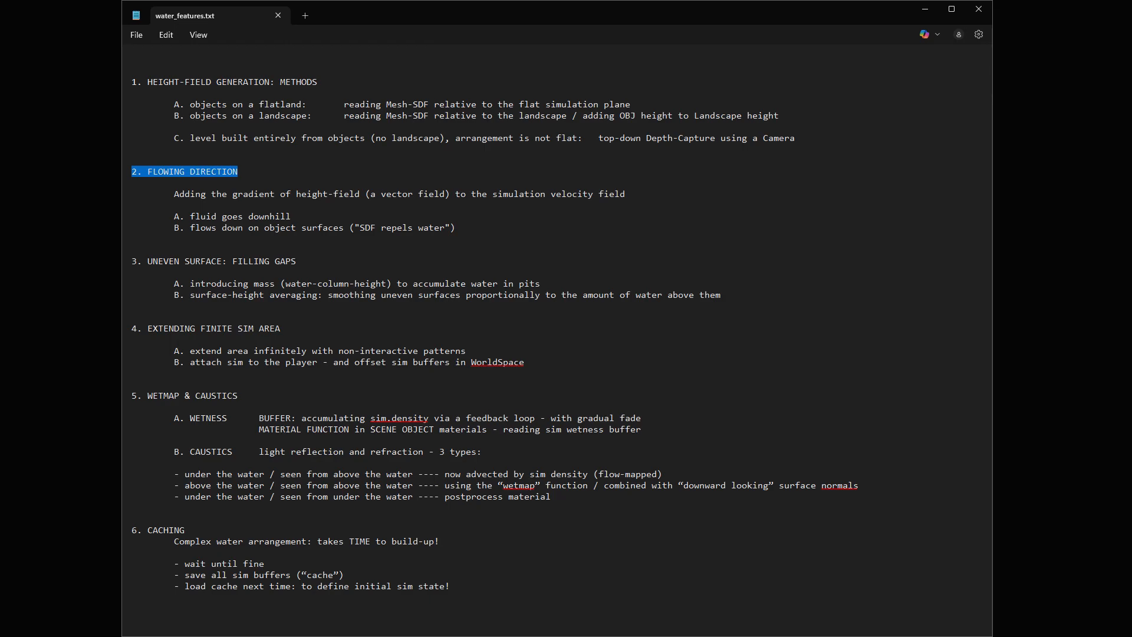
pyautogui.click(626, 193)
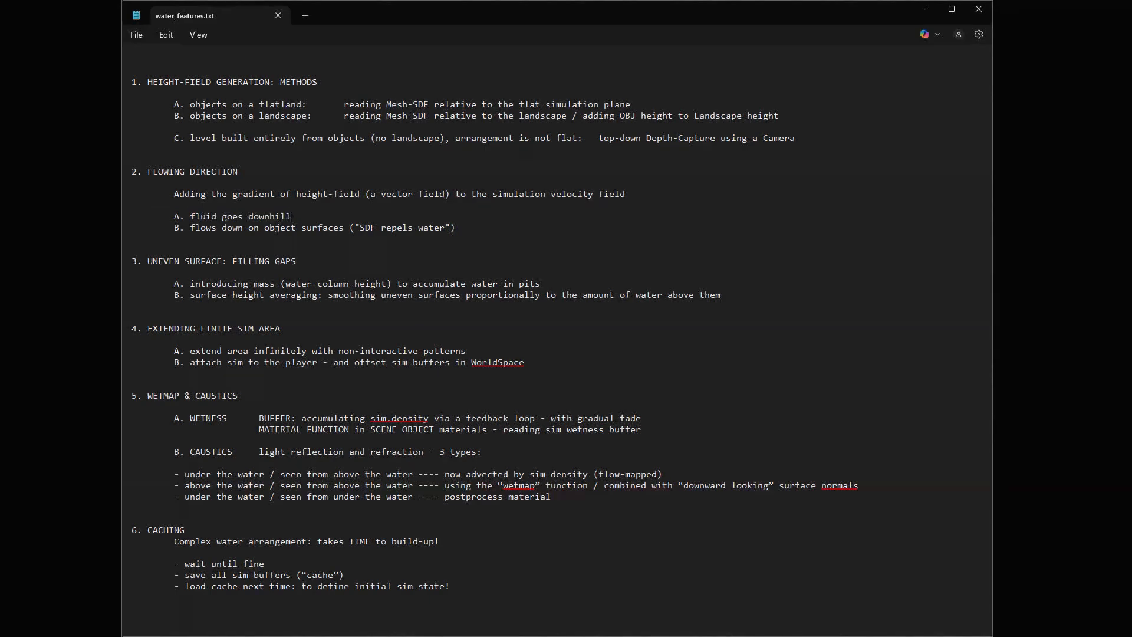
# - Highlight line B about water flowing down object surfaces and bring up the Unreal water scene
pyautogui.tripleClick(310, 228)
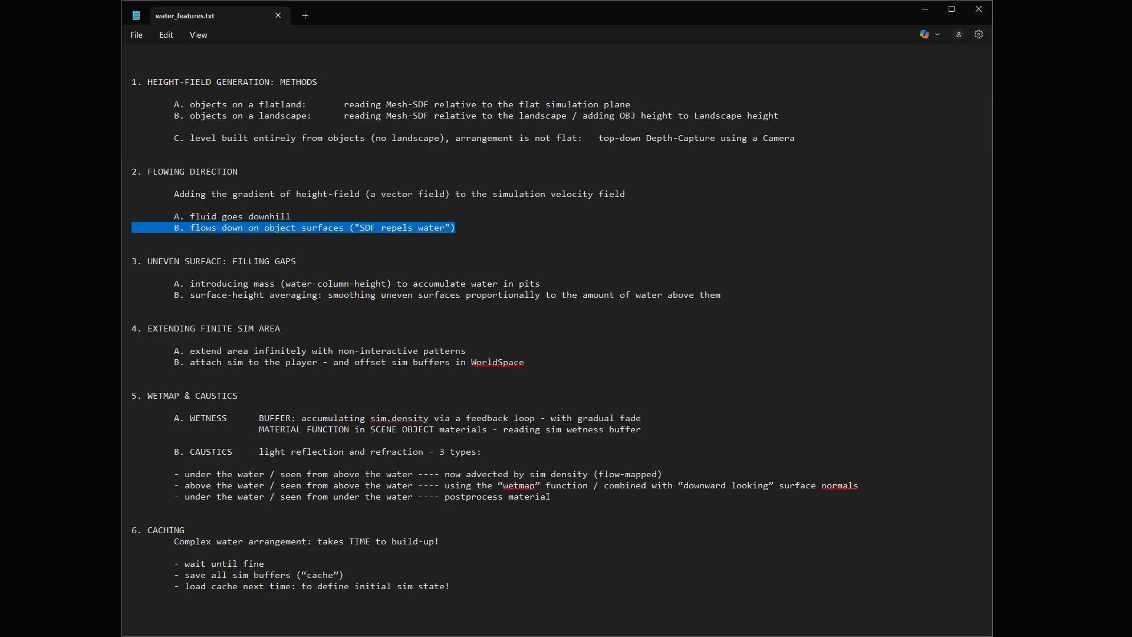
pyautogui.click(455, 228)
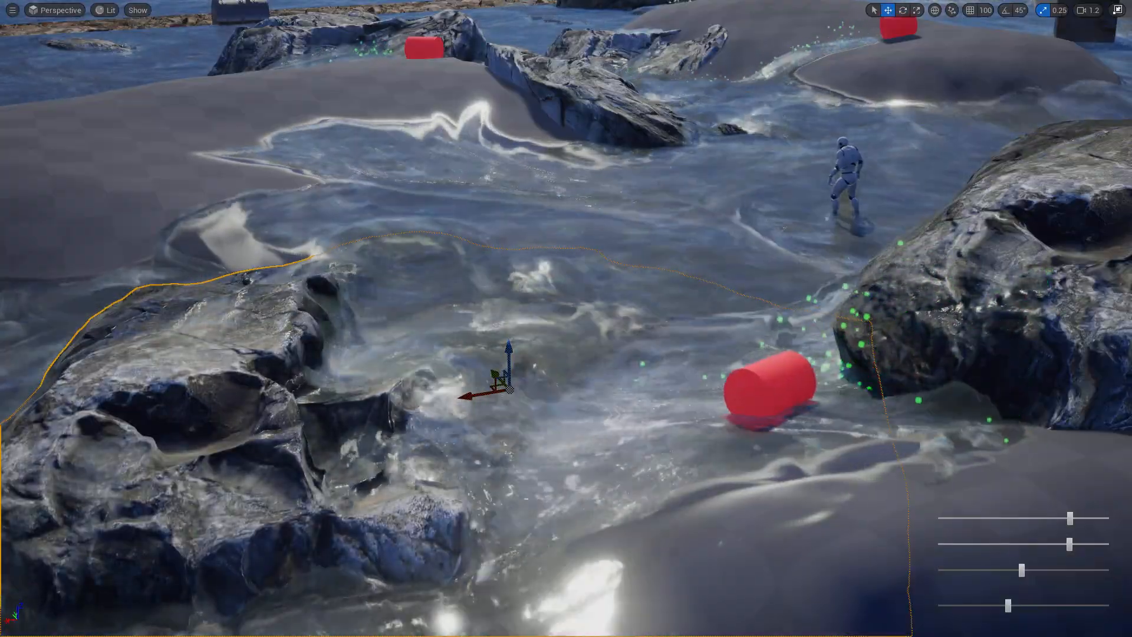
# - Look around the flowing-water scene in the Unreal viewport
pyautogui.moveTo(772, 390); pyautogui.dragTo(534, 267)
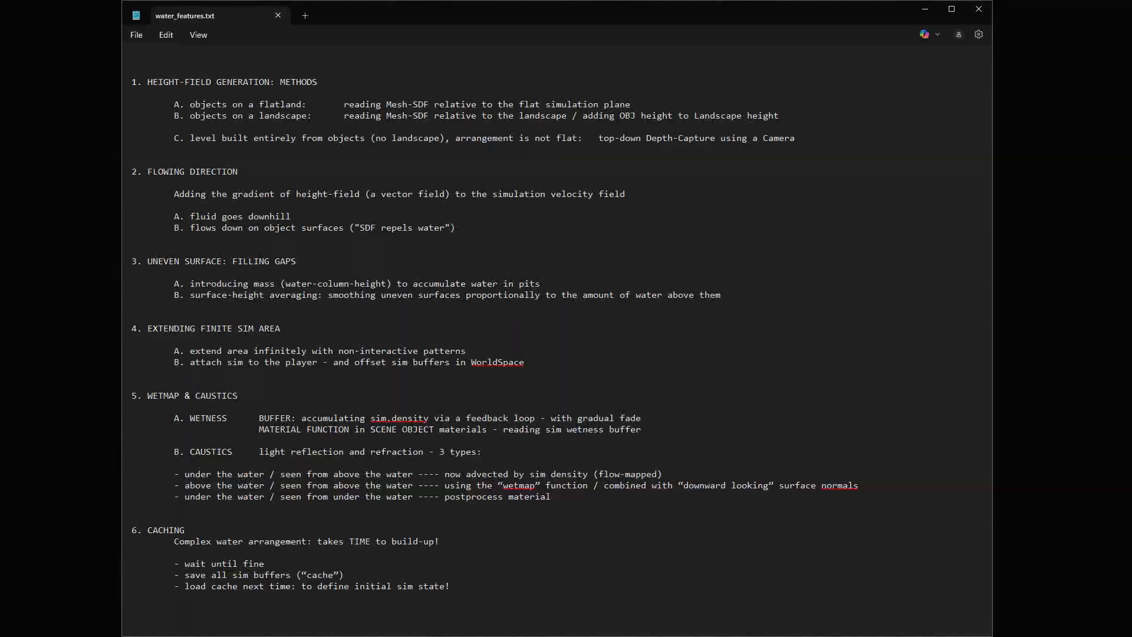
pyautogui.tripleClick(212, 260)
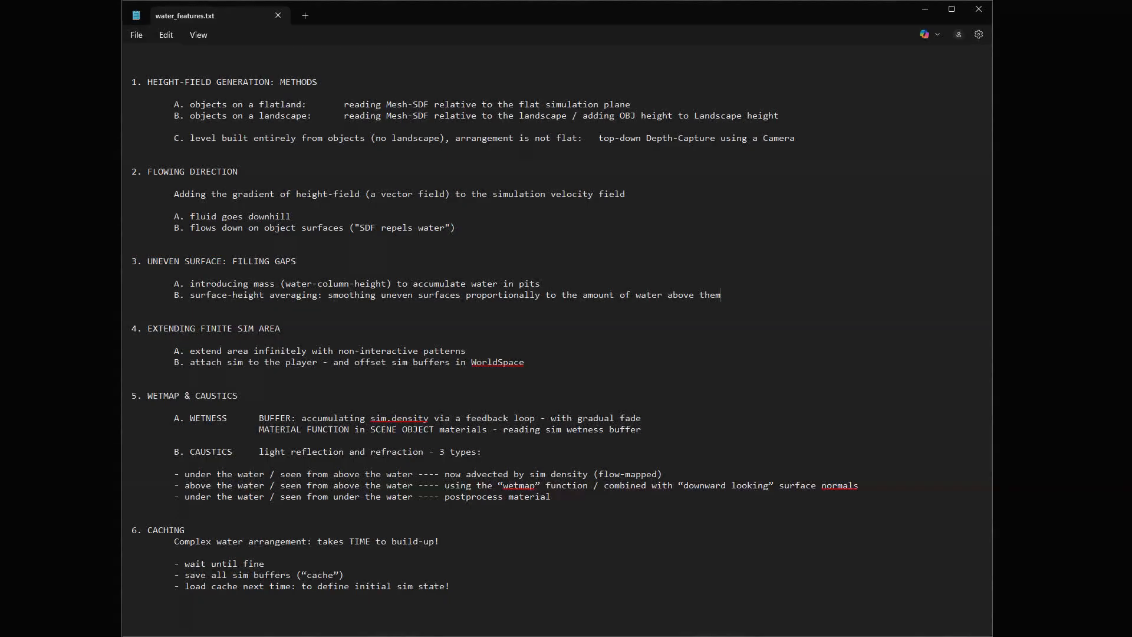
pyautogui.moveTo(175, 283); pyautogui.dragTo(719, 295)
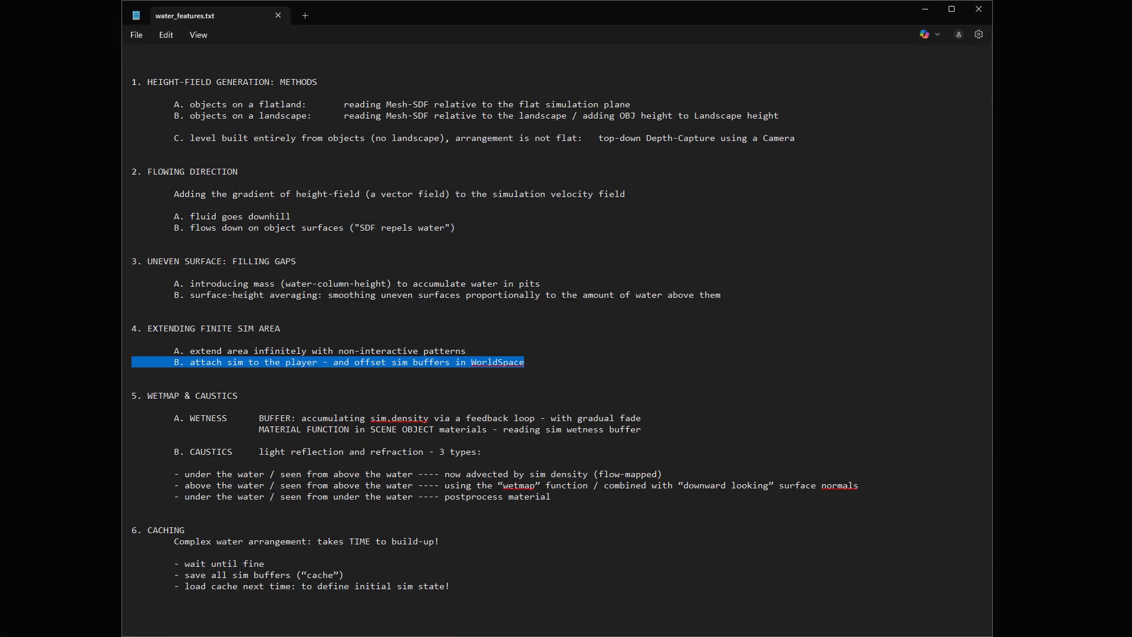
pyautogui.click(525, 362)
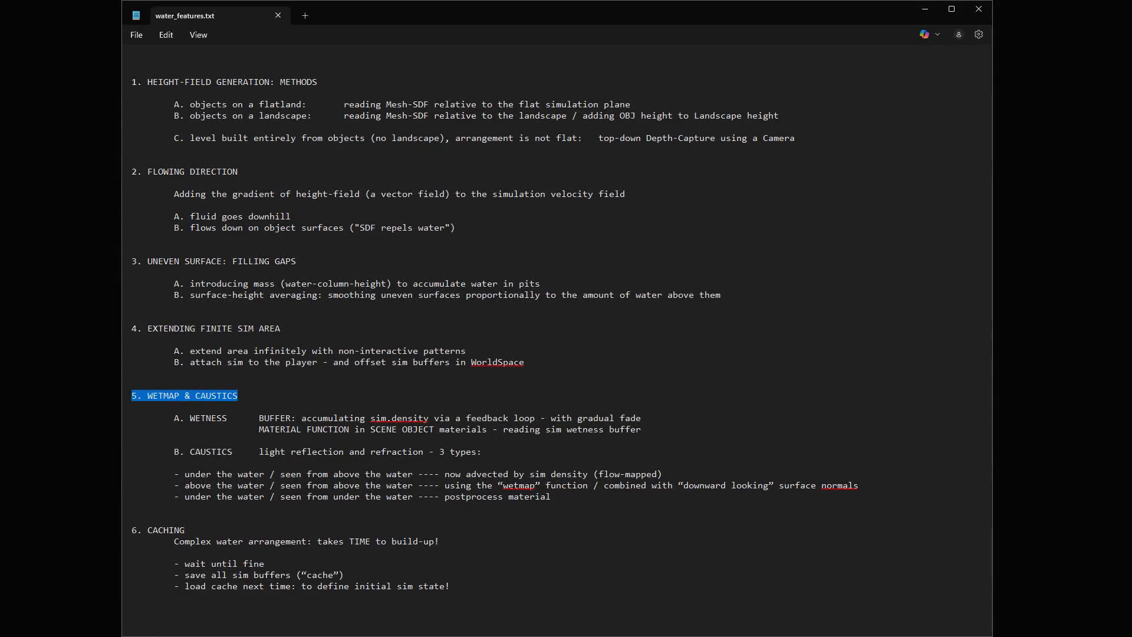
# - Highlight the two caustics type lines, then bring up the Unreal underwater camera view
pyautogui.click(240, 395)
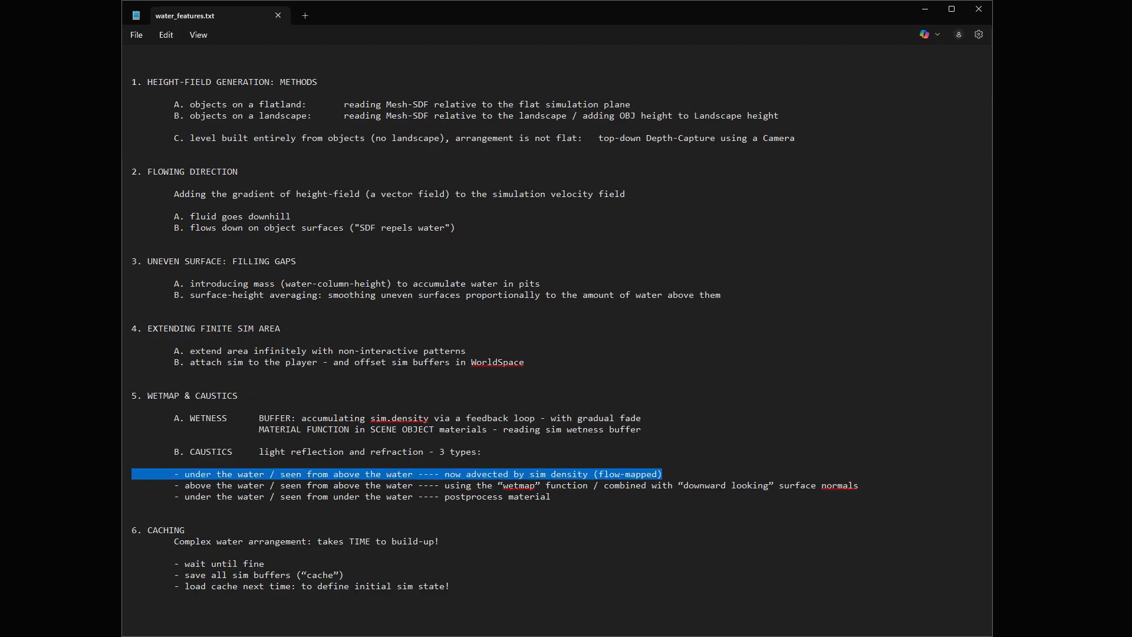
pyautogui.click(720, 622)
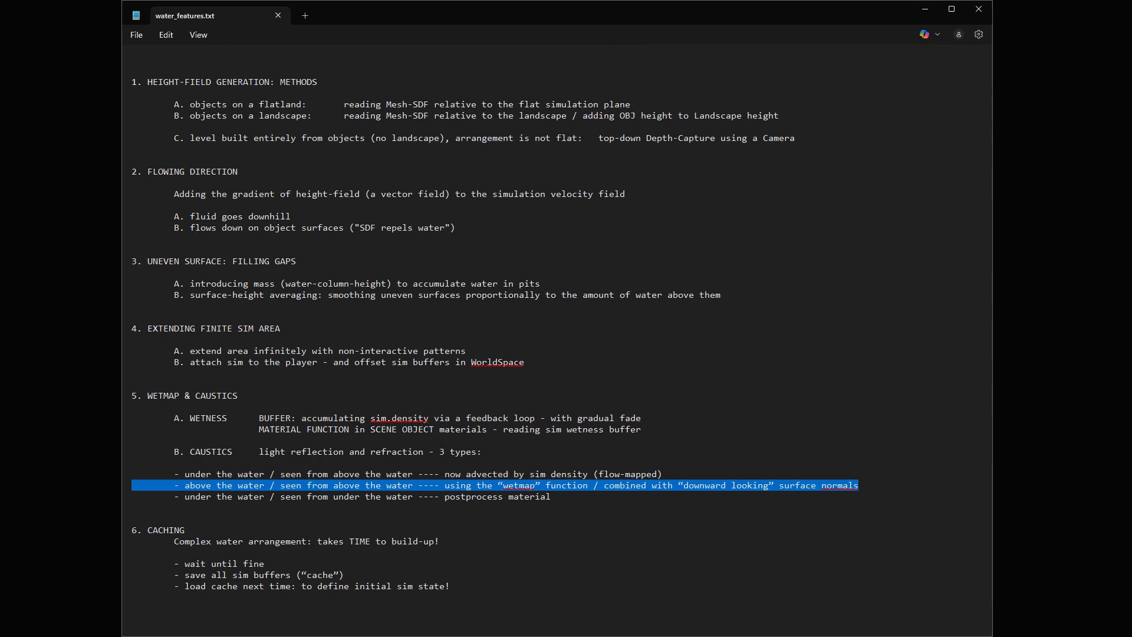
pyautogui.click(720, 622)
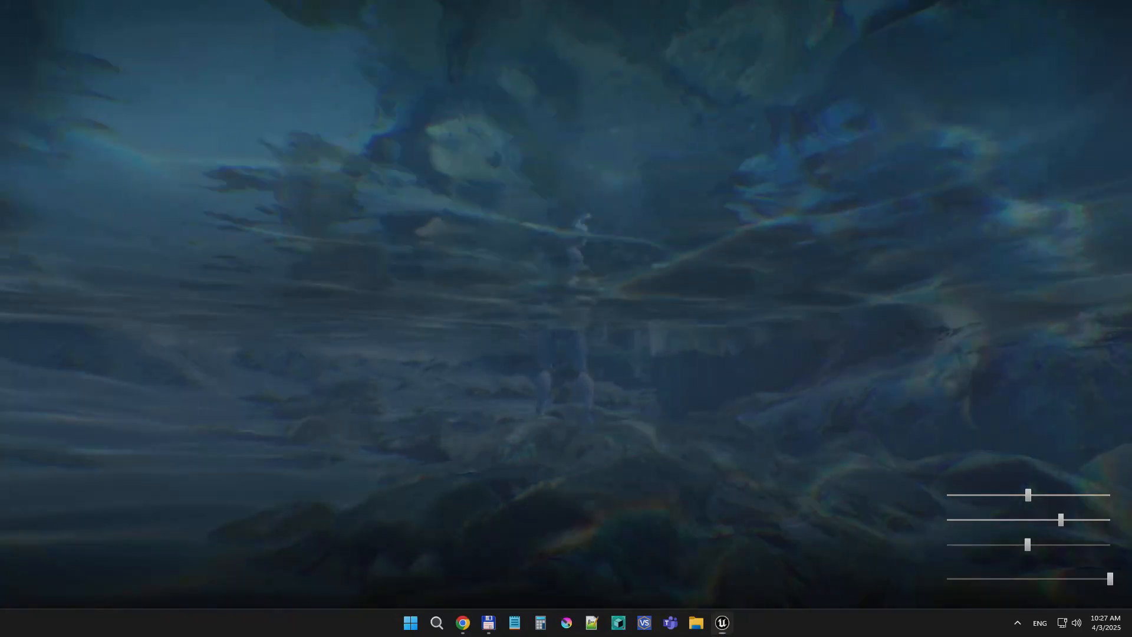
# - Leave the rocky landscape editor view and return to the water_features.txt outline
pyautogui.click(514, 623)
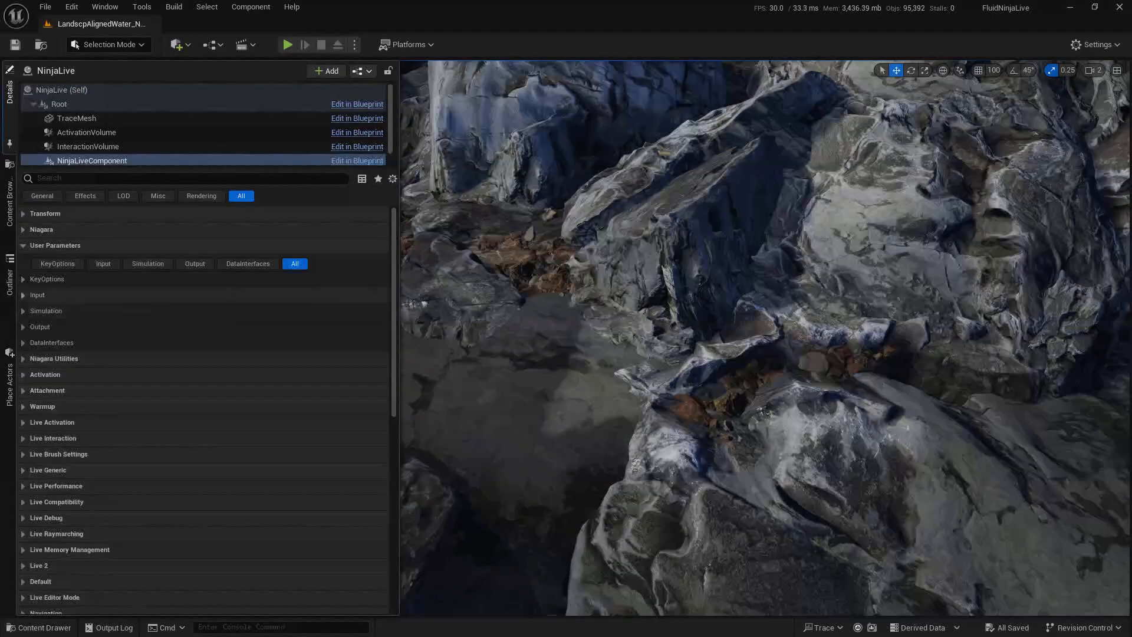
pyautogui.click(36, 295)
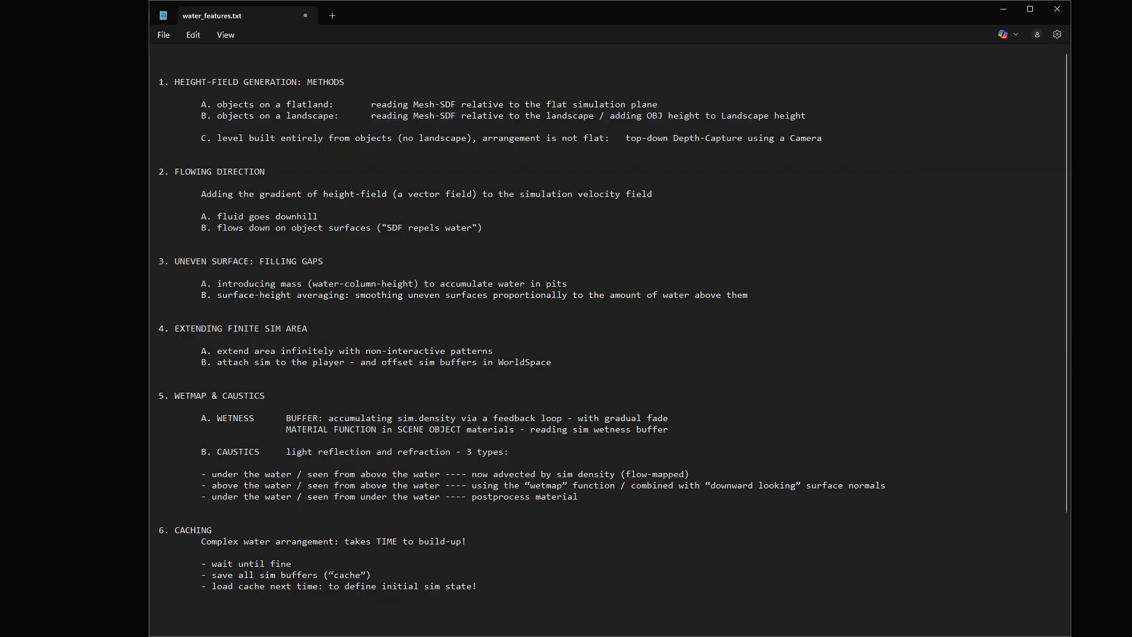
# - Scroll to section 7 DYNAMICS and highlight A. GPU PARTICLES, then B. OBJECTS
pyautogui.scroll(-3)
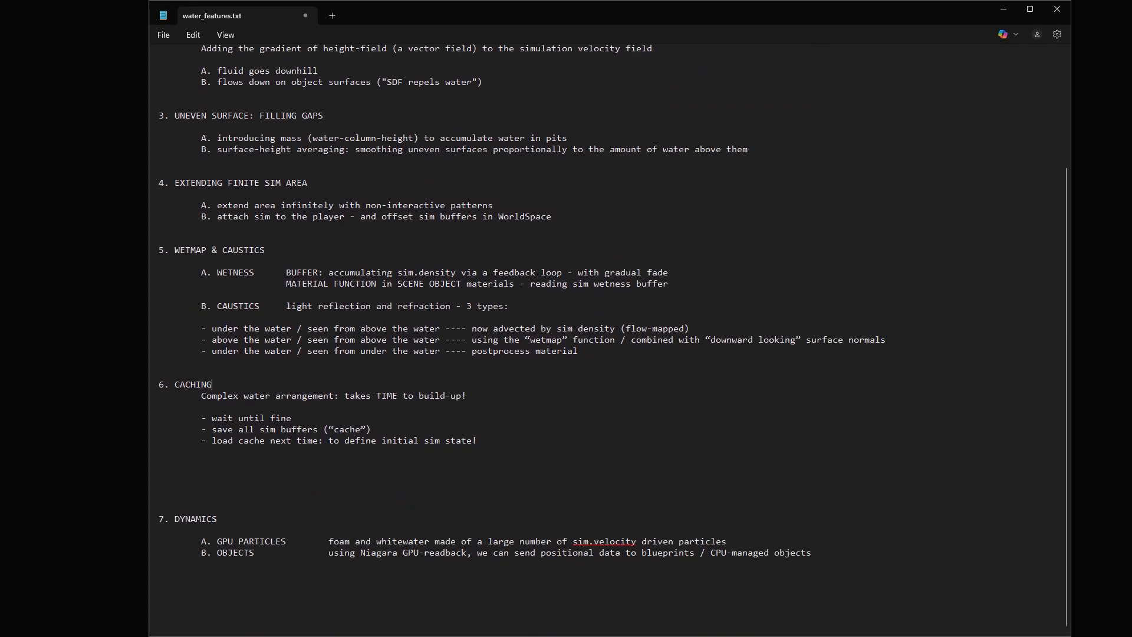
pyautogui.doubleClick(188, 518)
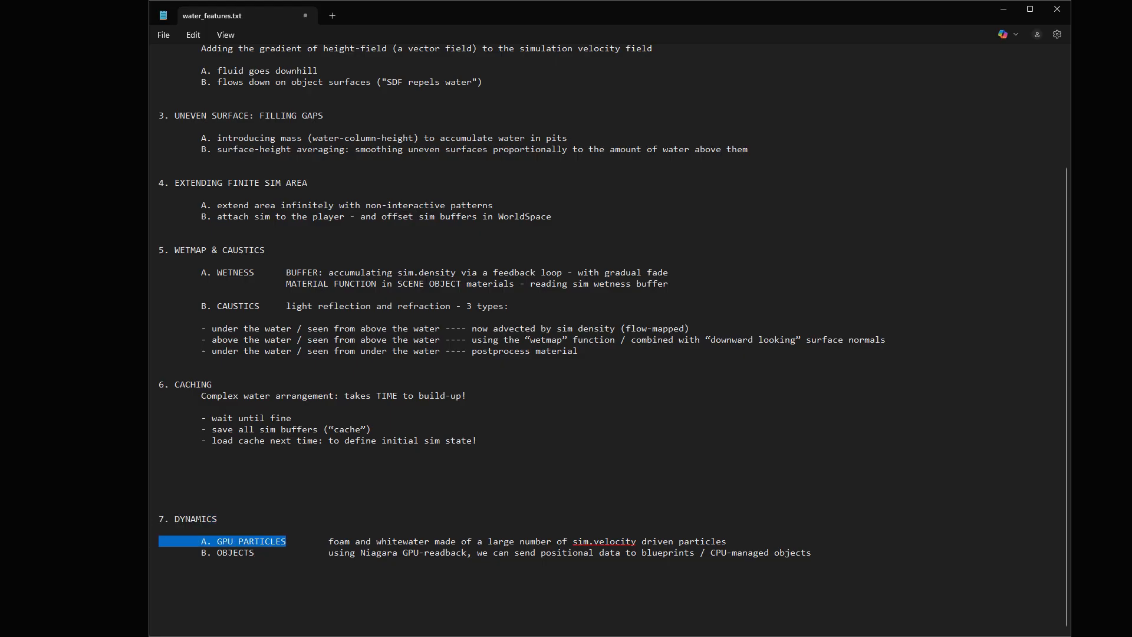
pyautogui.click(231, 552)
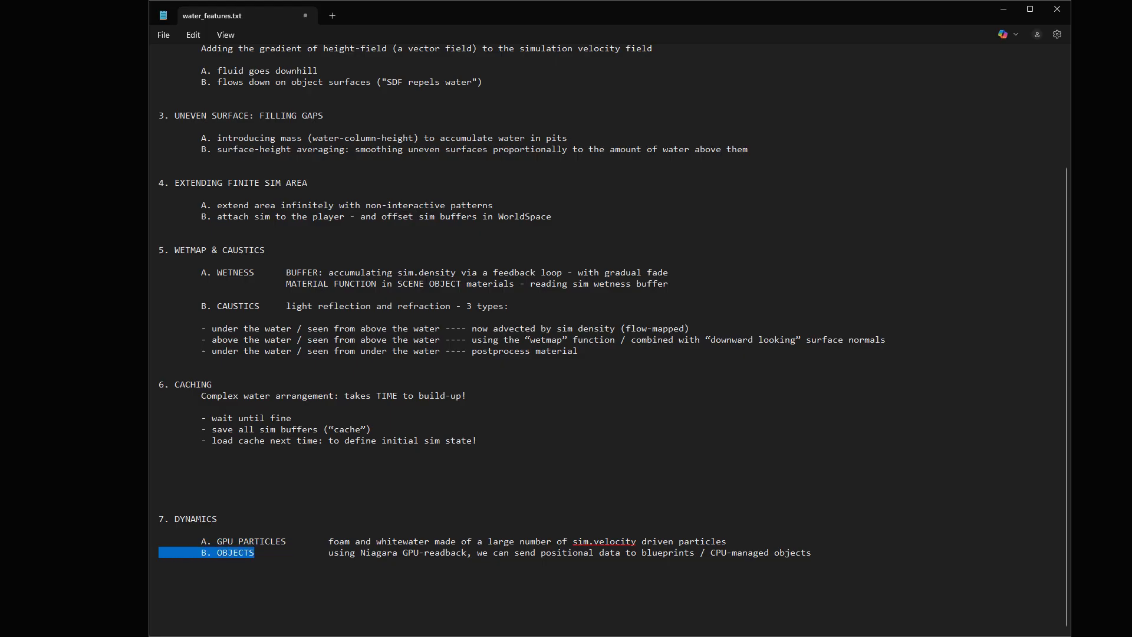